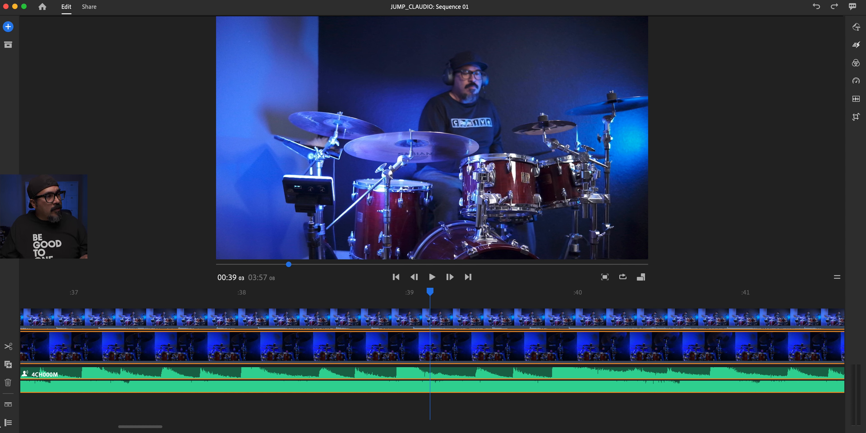
Step: Reveal the timeline track controls beside the newly added Jump music track
{"action": "left_click", "coordinate": [8, 423]}
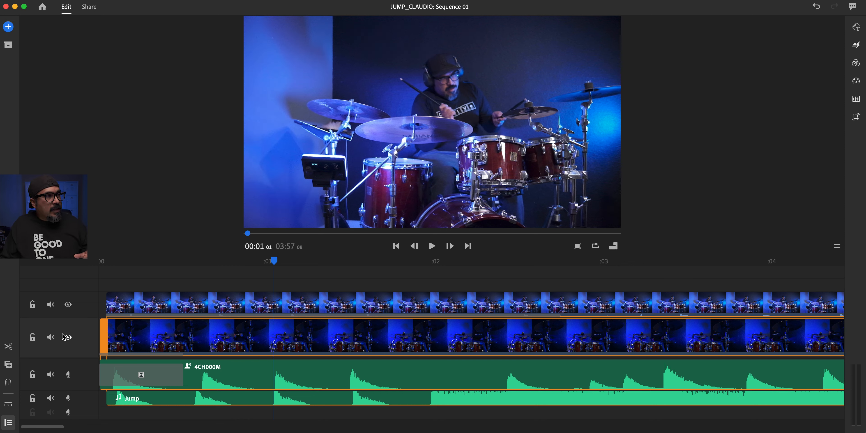
Step: Mute the audio and hide the video on both drum camera tracks
{"action": "left_click", "coordinate": [67, 337]}
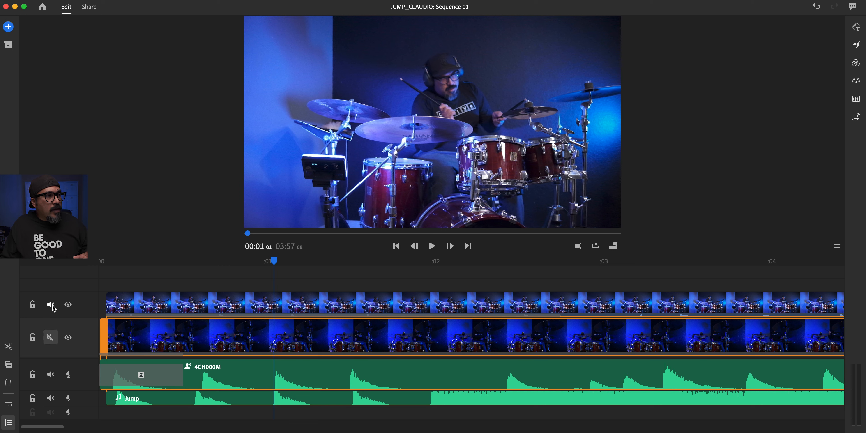
{"action": "left_click", "coordinate": [49, 304]}
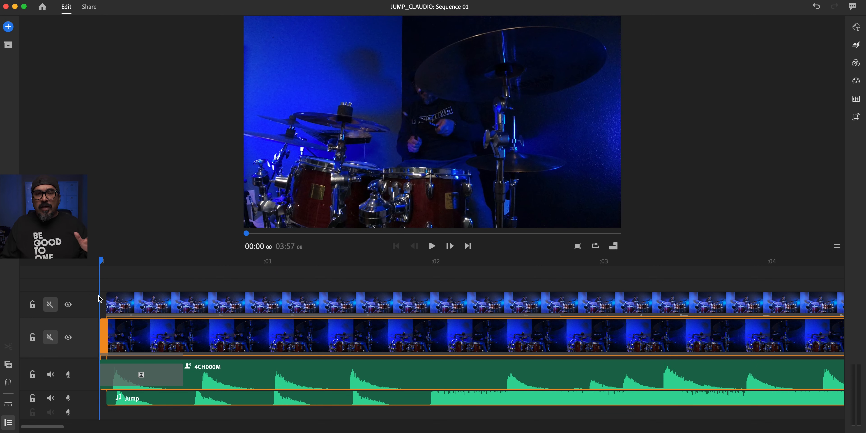
{"action": "mouse_move", "coordinate": [8, 306]}
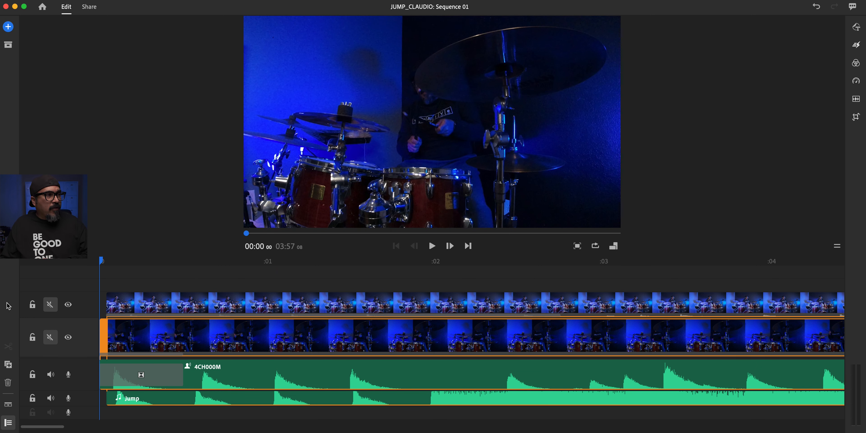
{"action": "left_click", "coordinate": [68, 337]}
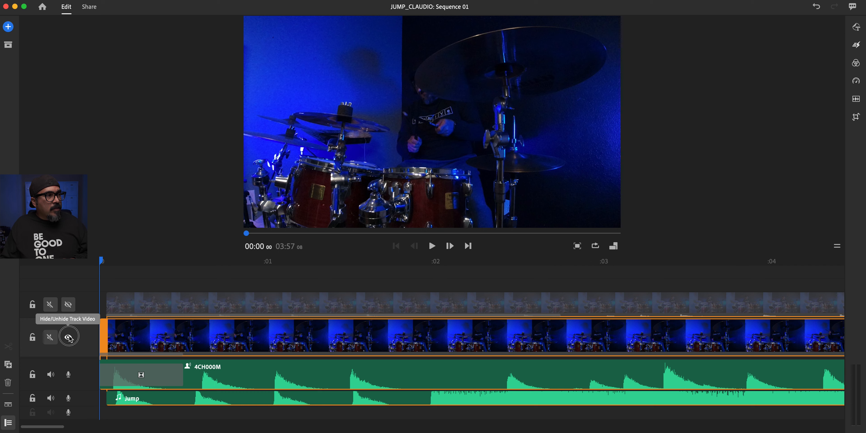
{"action": "left_click", "coordinate": [68, 337]}
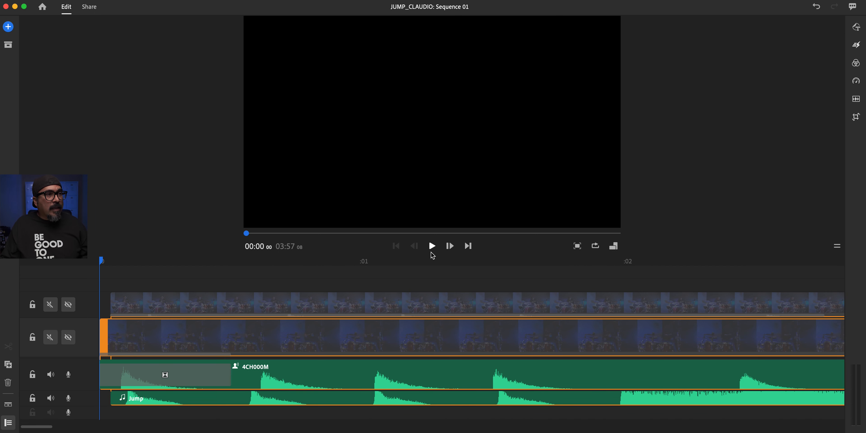
Step: Play the sequence briefly to hear only the camera audio and Jump music
{"action": "left_click", "coordinate": [432, 246]}
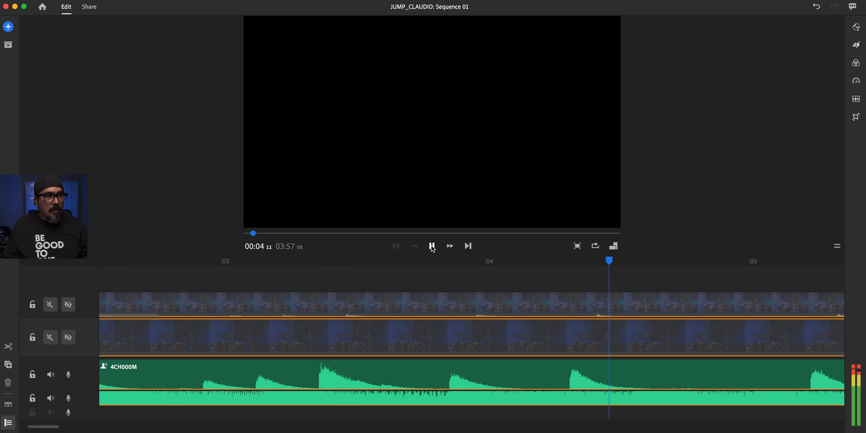
{"action": "left_click", "coordinate": [432, 246]}
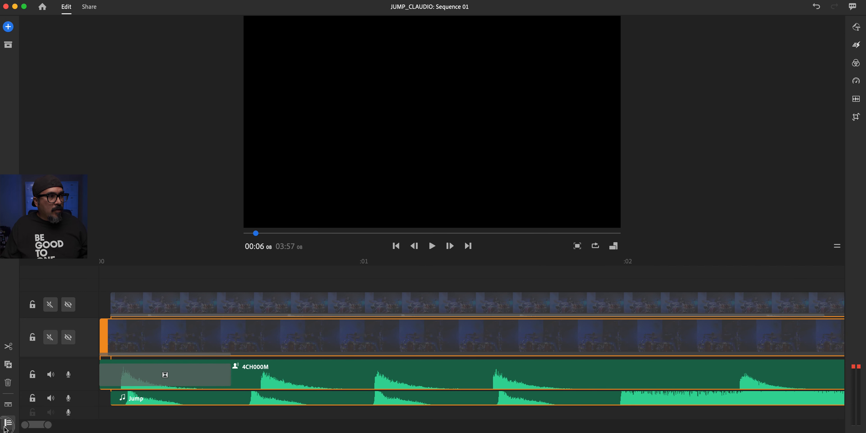
{"action": "left_click", "coordinate": [396, 246]}
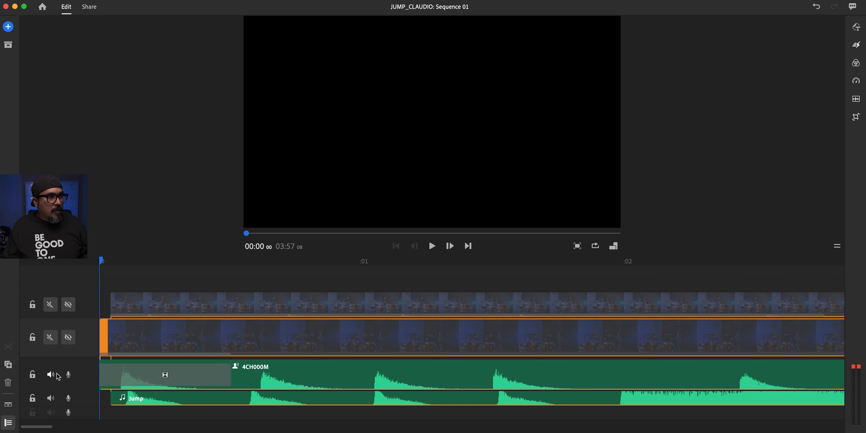
Step: Keep the 4CH000M camera audio on and mute the Jump music track
{"action": "left_click", "coordinate": [50, 374]}
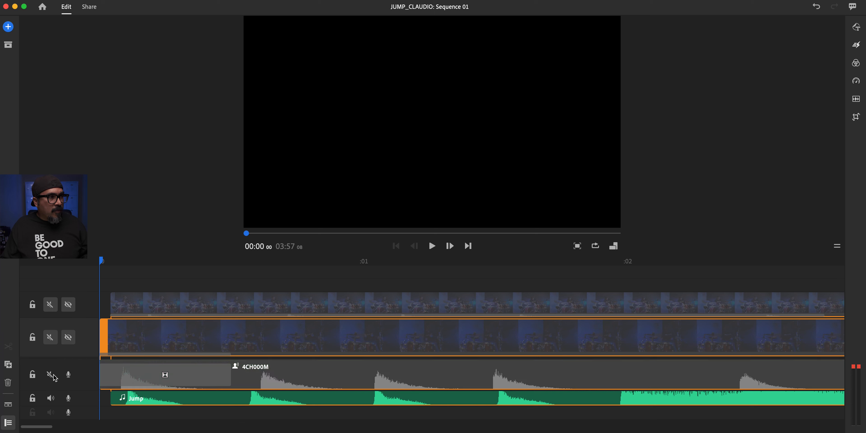
{"action": "left_click", "coordinate": [50, 374]}
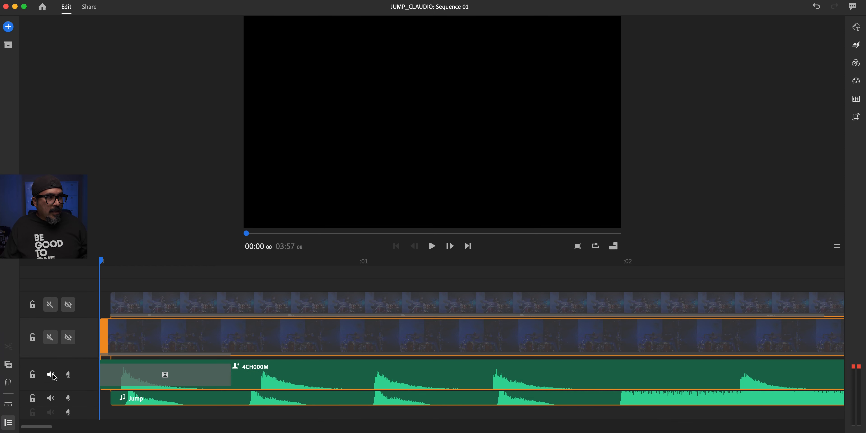
{"action": "left_click", "coordinate": [50, 398]}
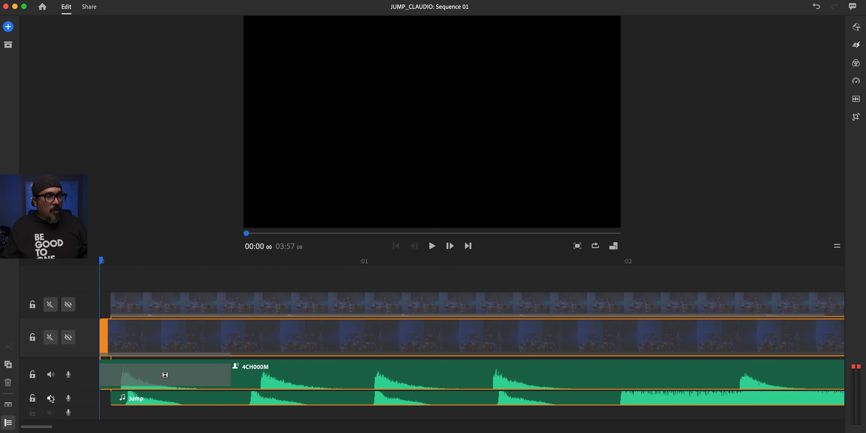
{"action": "mouse_move", "coordinate": [50, 399]}
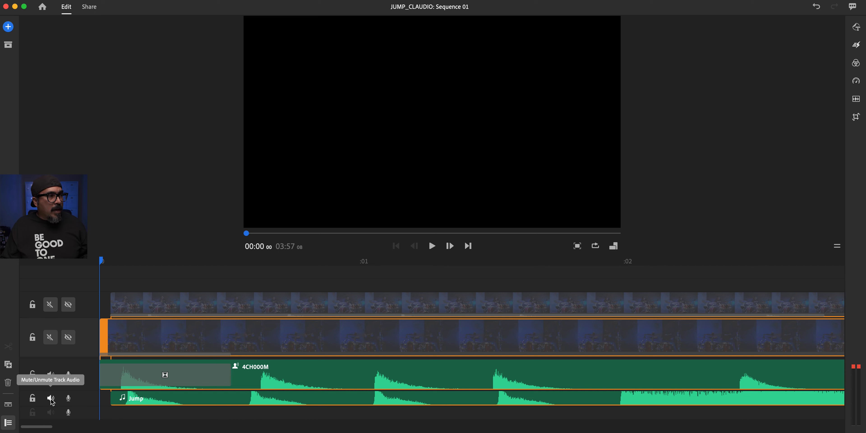
{"action": "left_click", "coordinate": [50, 397]}
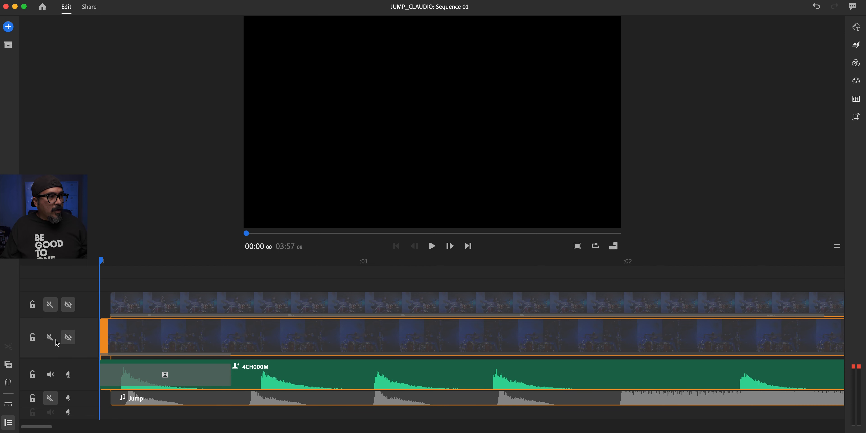
Step: Make the lower drum clip visible and audible again
{"action": "left_click", "coordinate": [68, 337]}
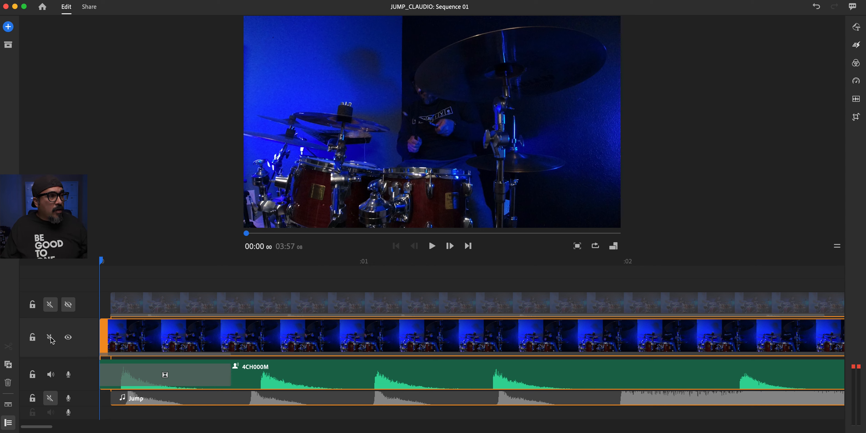
{"action": "left_click", "coordinate": [50, 337]}
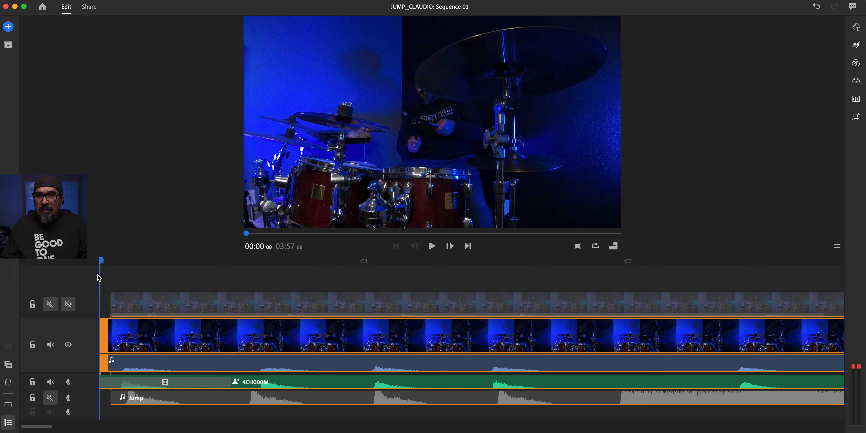
Step: Play the lower clip to check sync, then unmute the Jump music track
{"action": "left_click", "coordinate": [433, 246]}
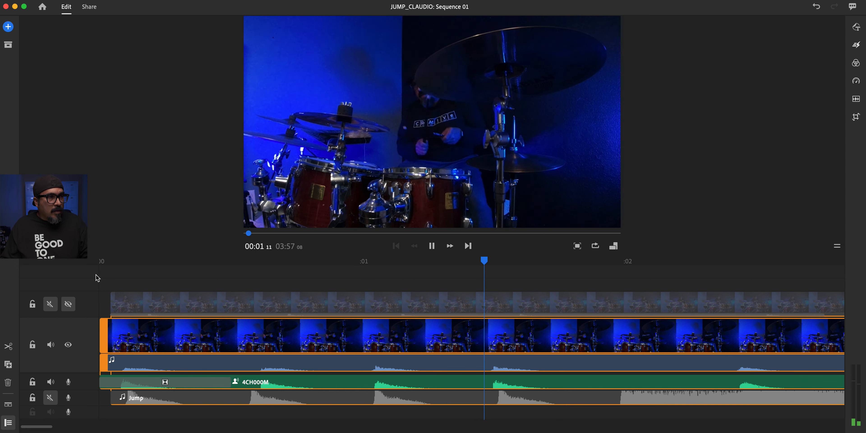
{"action": "left_click", "coordinate": [431, 246]}
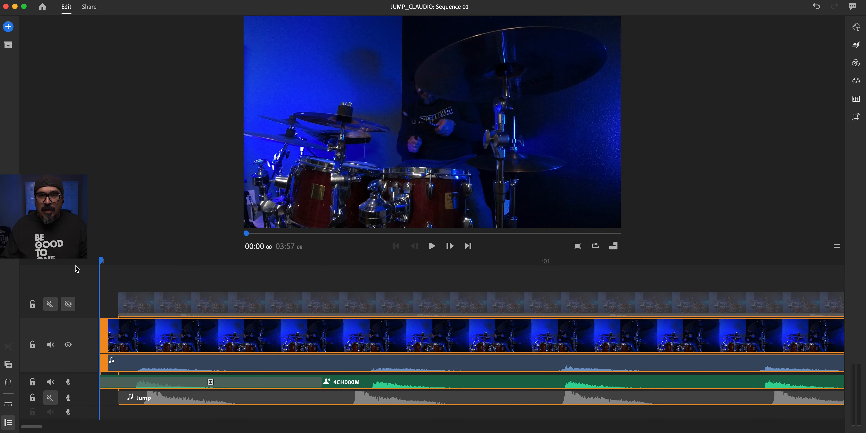
{"action": "left_click", "coordinate": [432, 246]}
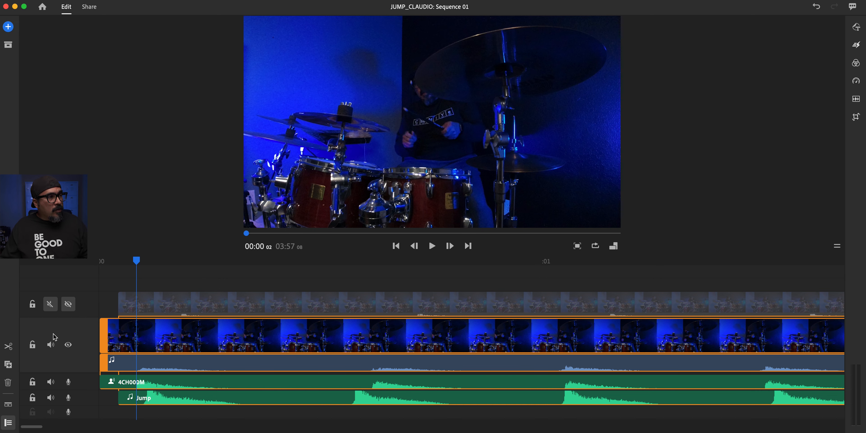
Step: Hide and mute the lower clip, show the top clip with sound, lock the lower tracks and select the top clip
{"action": "left_click", "coordinate": [68, 345]}
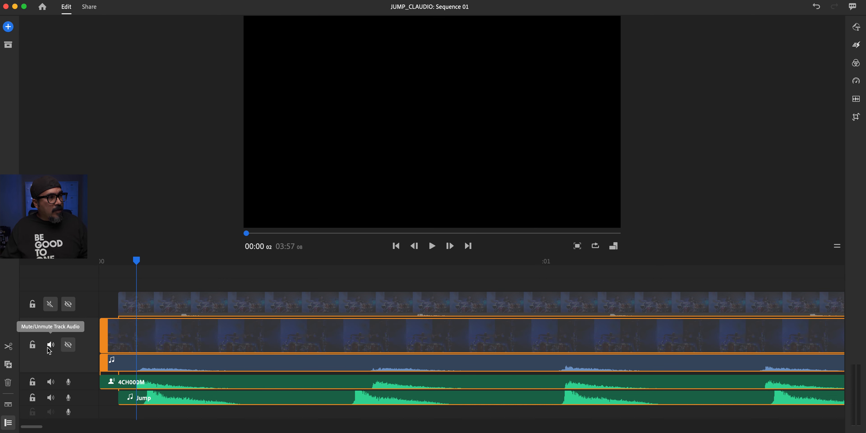
{"action": "left_click", "coordinate": [51, 345]}
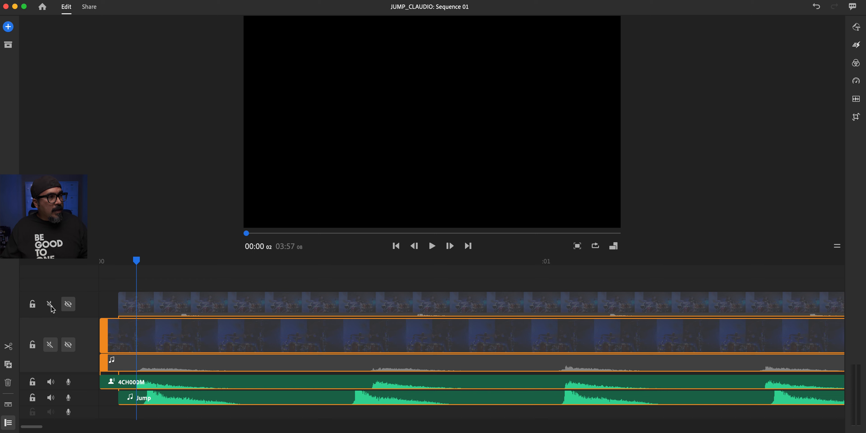
{"action": "left_click", "coordinate": [67, 304]}
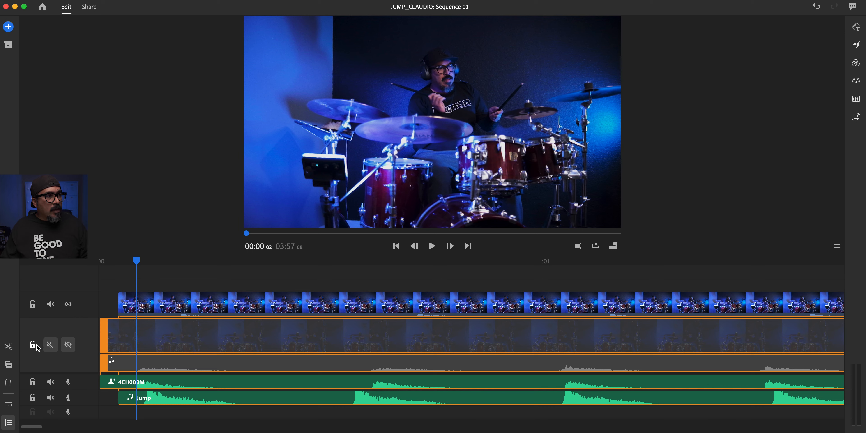
{"action": "left_click", "coordinate": [32, 344]}
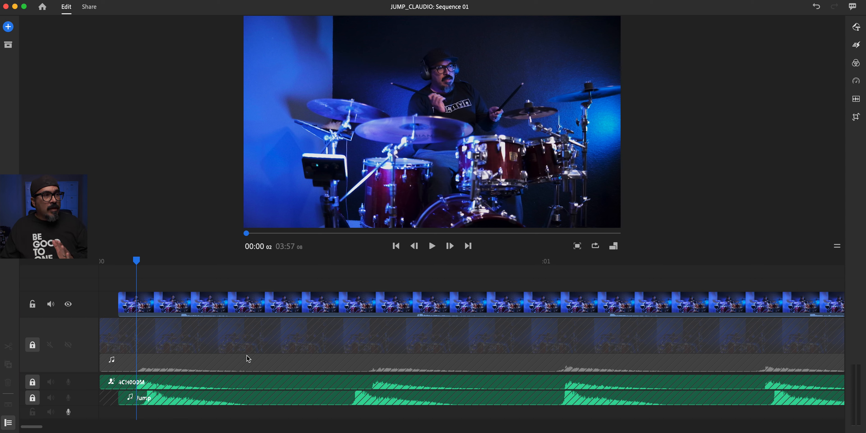
{"action": "left_click", "coordinate": [287, 304]}
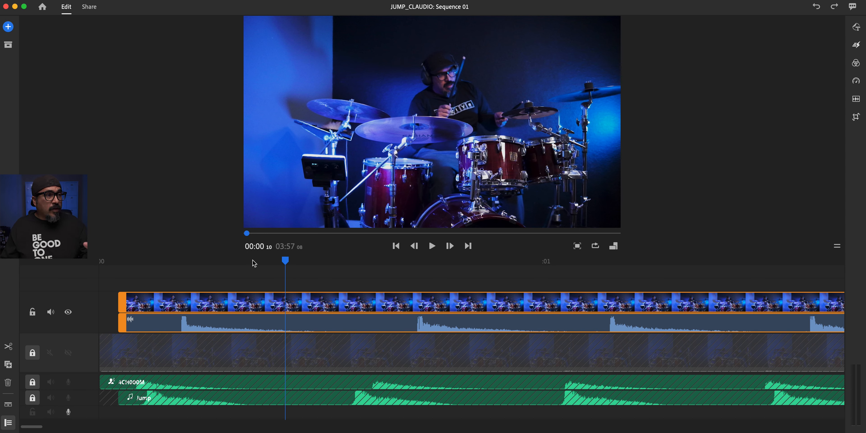
{"action": "mouse_move", "coordinate": [252, 311]}
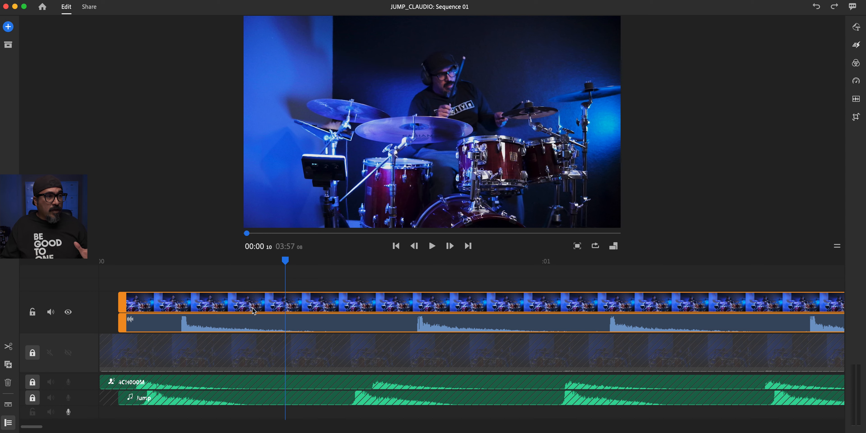
{"action": "mouse_move", "coordinate": [299, 347]}
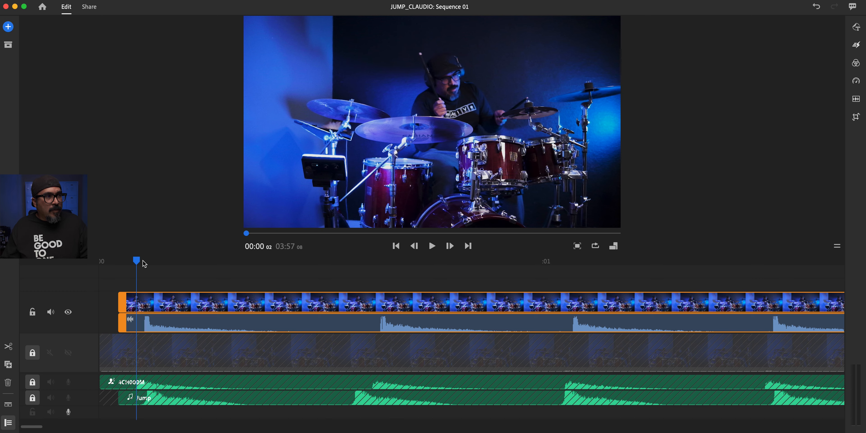
Step: Play the nudged top drum clip against the Jump track to confirm the hits line up
{"action": "left_click", "coordinate": [432, 246]}
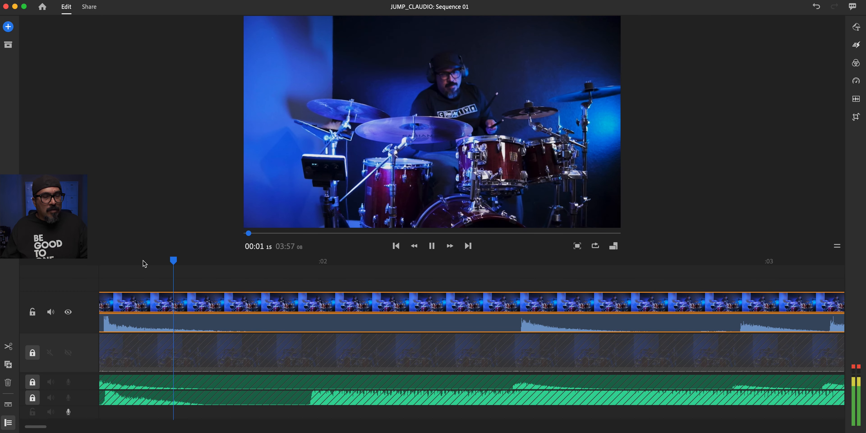
{"action": "left_click", "coordinate": [431, 246]}
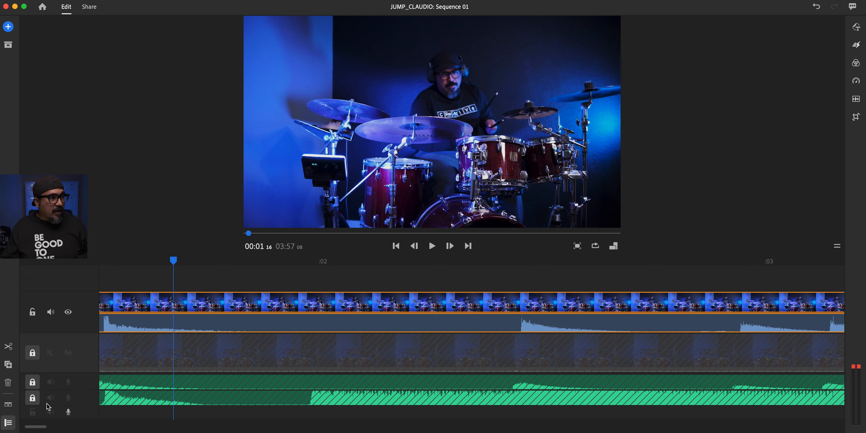
Step: Unlock the audio and camera tracks, adjust the second camera's visibility and play to check alignment
{"action": "left_click", "coordinate": [32, 382]}
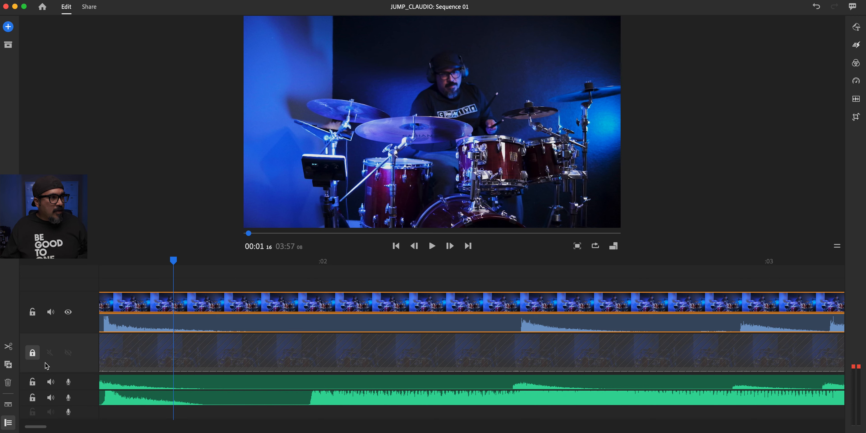
{"action": "left_click", "coordinate": [50, 312]}
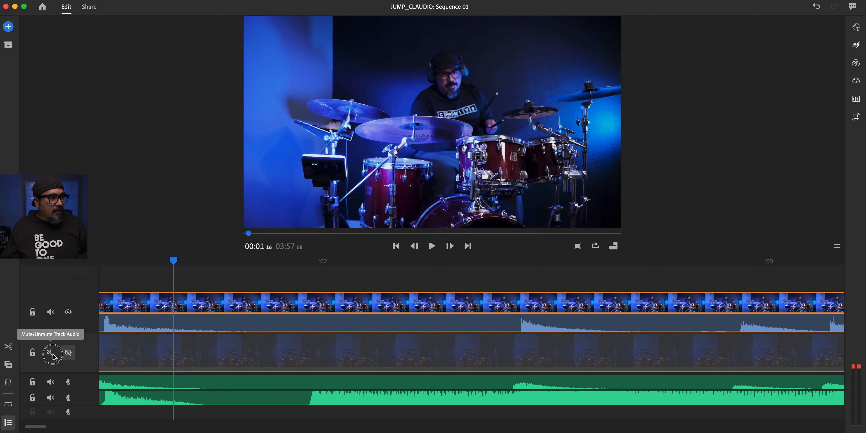
{"action": "left_click", "coordinate": [51, 352]}
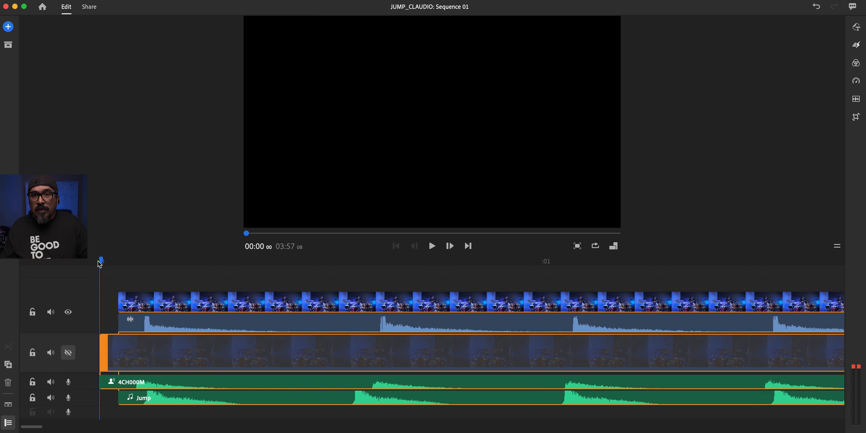
{"action": "left_click", "coordinate": [432, 245]}
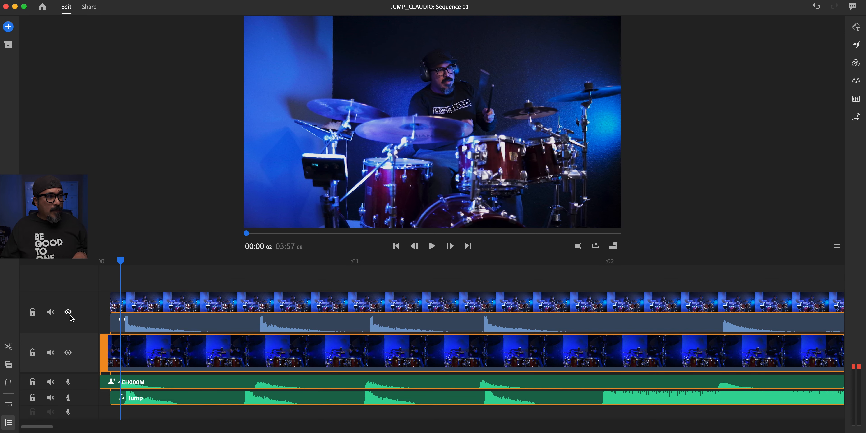
Step: Select the top drum clip and bring up its Color panel
{"action": "left_click", "coordinate": [68, 312]}
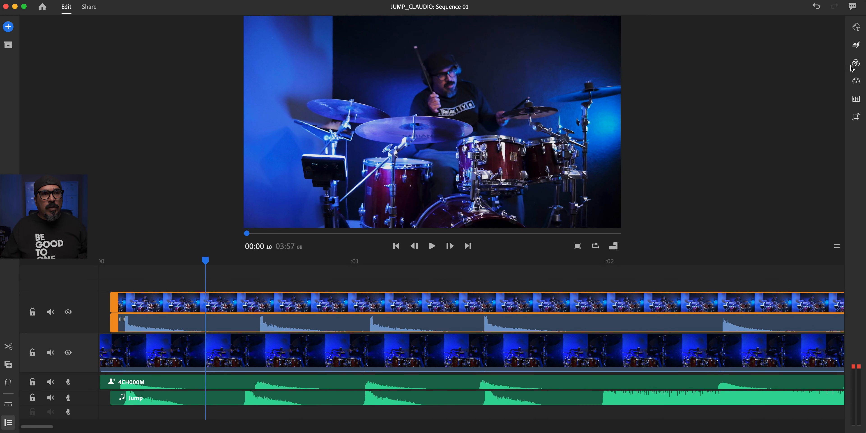
{"action": "left_click", "coordinate": [856, 62]}
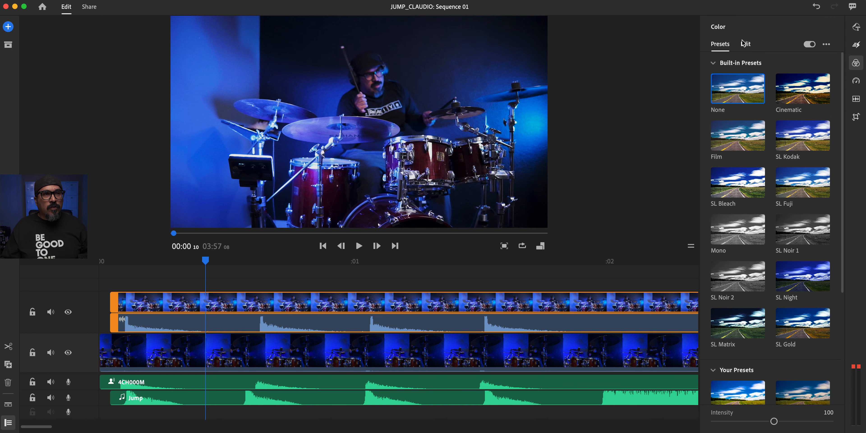
Step: In Color Edit, lower the top clip's Exposure and Highlights
{"action": "left_click", "coordinate": [746, 44]}
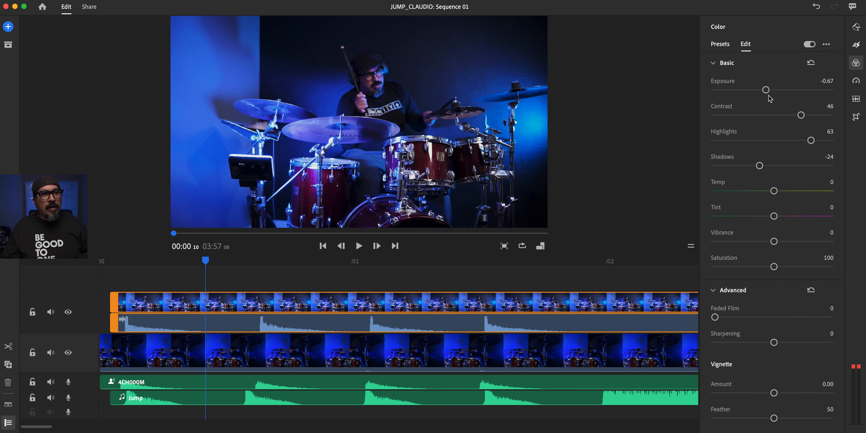
{"action": "left_click_drag", "start_coordinate": [766, 90], "coordinate": [759, 89]}
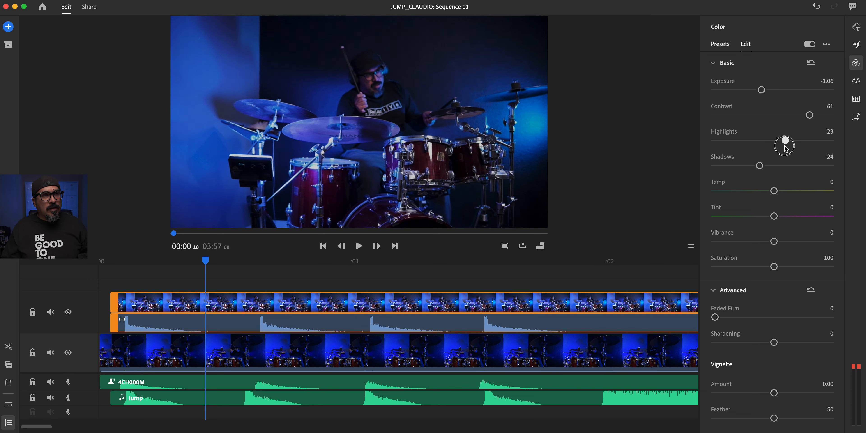
{"action": "left_click_drag", "start_coordinate": [784, 141], "coordinate": [777, 140]}
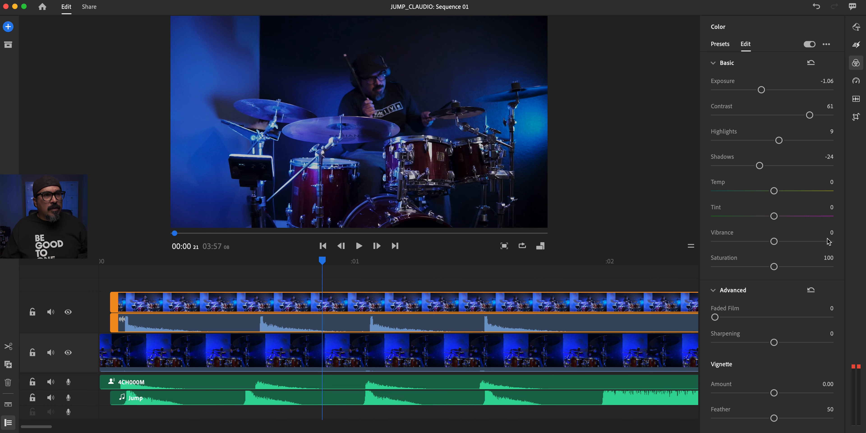
Step: Cool the Temp to about -53 and raise Saturation to about 124 on the top clip
{"action": "left_click_drag", "start_coordinate": [774, 190], "coordinate": [753, 190]}
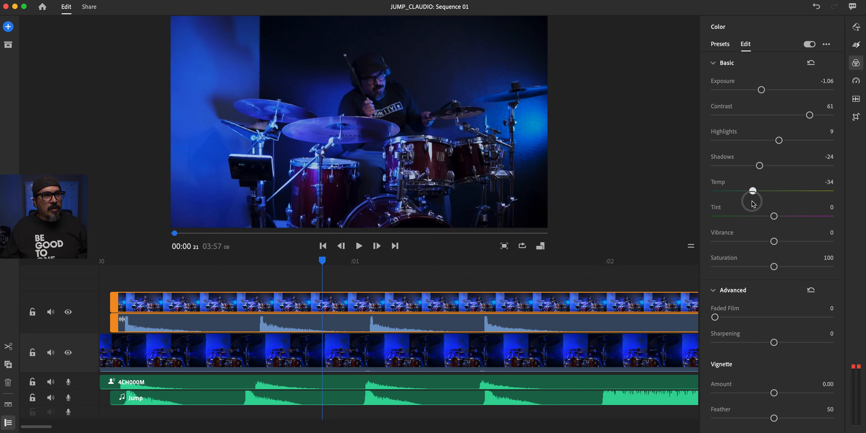
{"action": "left_click_drag", "start_coordinate": [753, 191], "coordinate": [746, 191]}
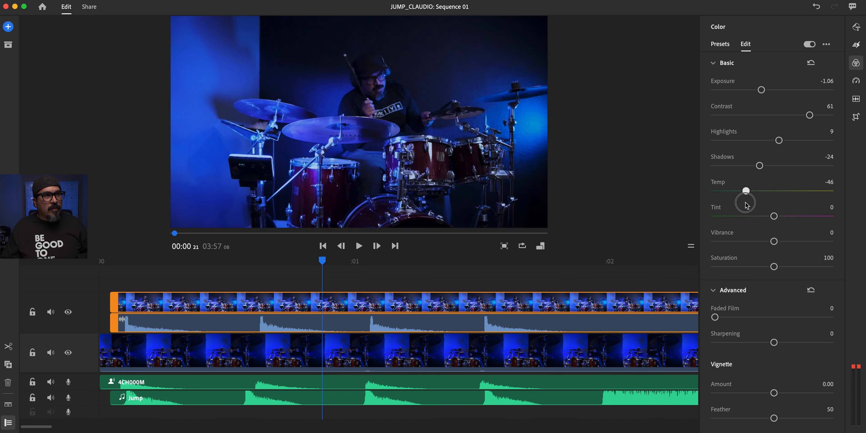
{"action": "left_click_drag", "start_coordinate": [746, 190], "coordinate": [742, 190]}
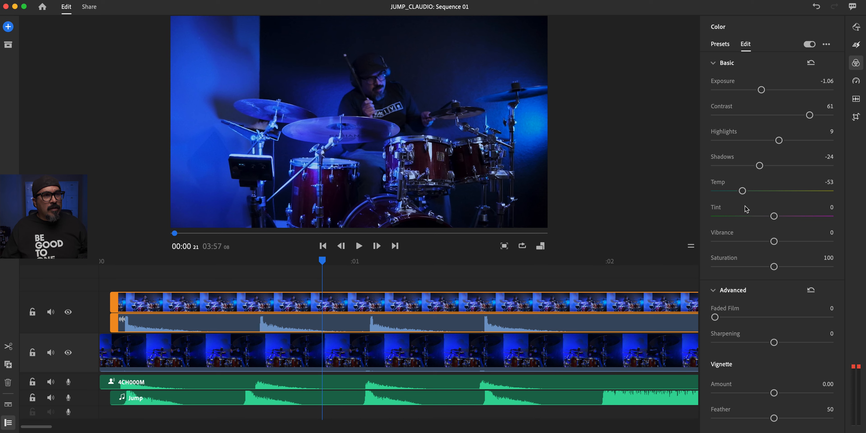
{"action": "left_click_drag", "start_coordinate": [775, 267], "coordinate": [783, 266]}
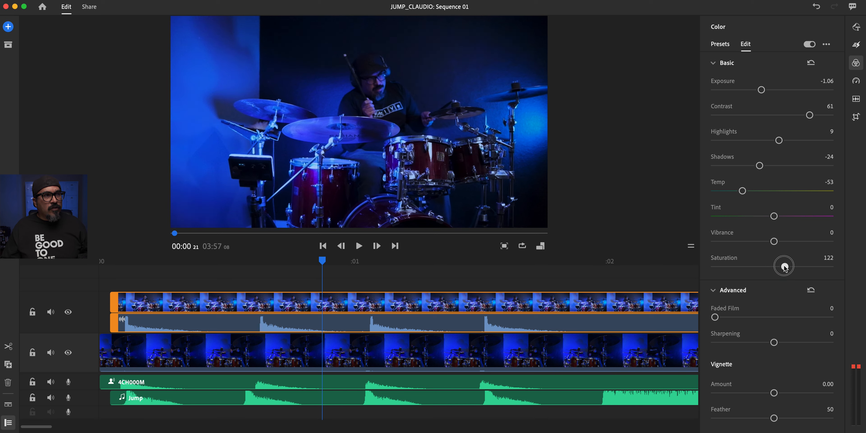
{"action": "left_click_drag", "start_coordinate": [784, 266], "coordinate": [787, 267]}
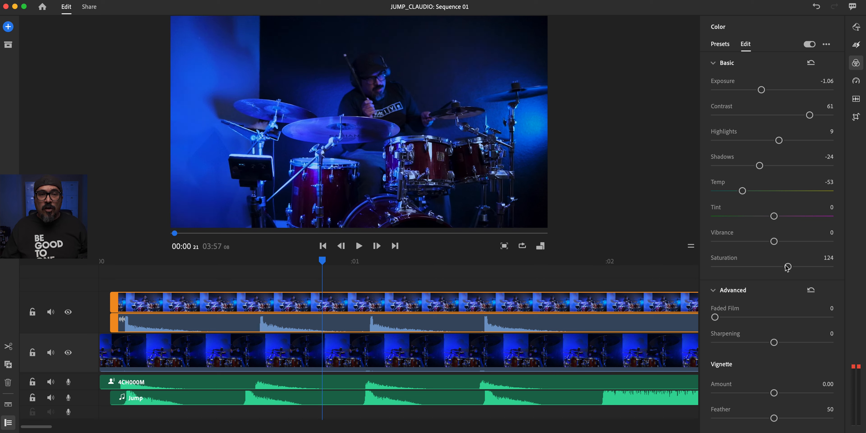
{"action": "left_click", "coordinate": [68, 312]}
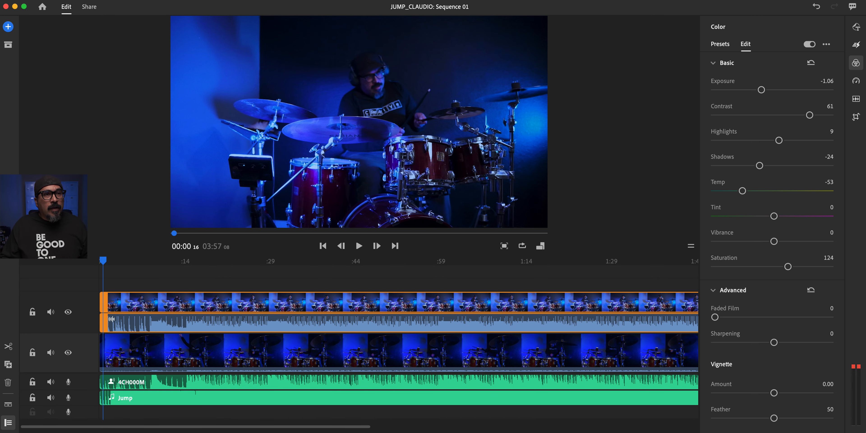
Step: Leave the Color panel and move the playhead to about 12 seconds where the cut goes
{"action": "left_click", "coordinate": [856, 62]}
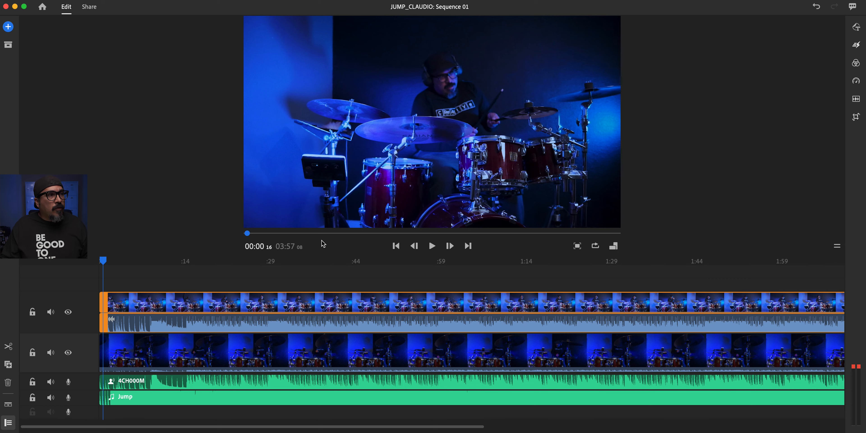
{"action": "left_click_drag", "start_coordinate": [103, 260], "coordinate": [182, 259]}
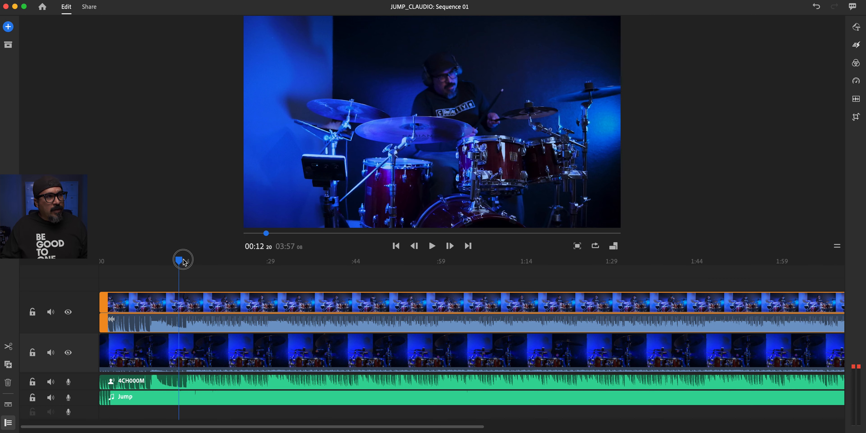
{"action": "left_click_drag", "start_coordinate": [182, 260], "coordinate": [216, 260]}
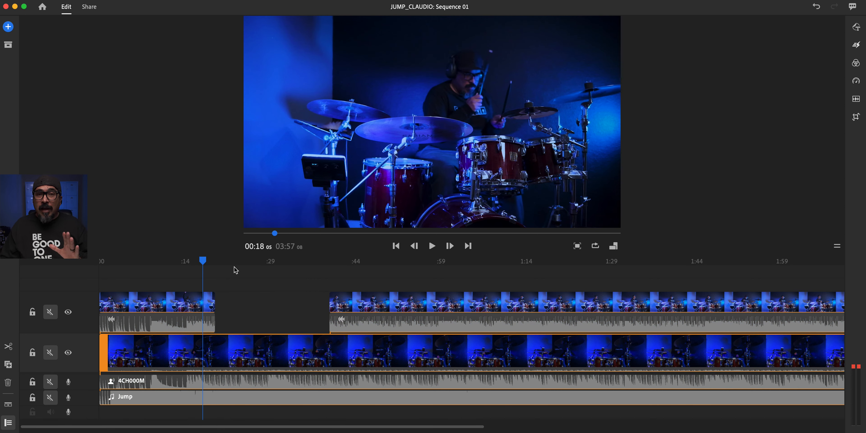
Step: Play back the edit to watch the switch to the second camera angle
{"action": "left_click", "coordinate": [432, 246]}
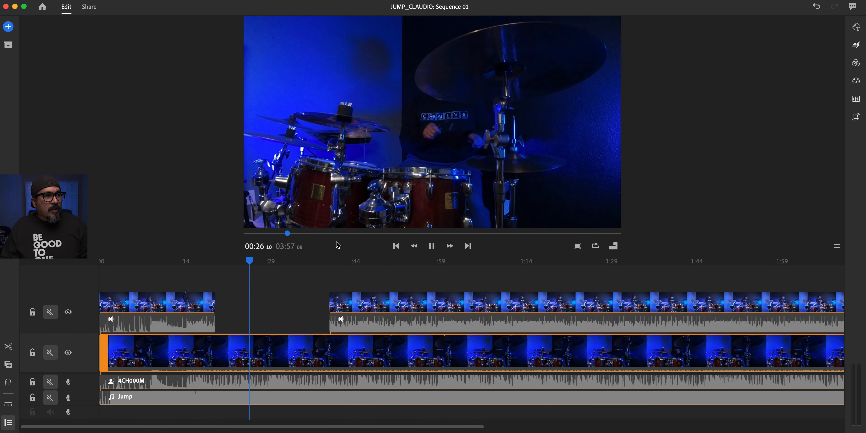
{"action": "left_click", "coordinate": [432, 246]}
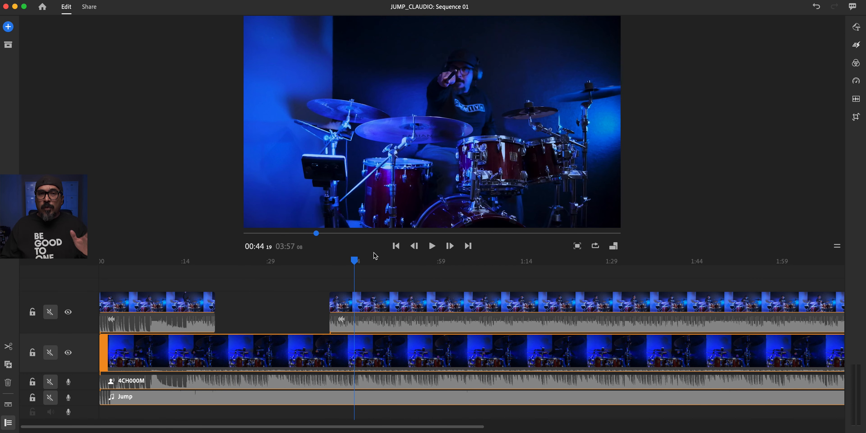
{"action": "mouse_move", "coordinate": [371, 263]}
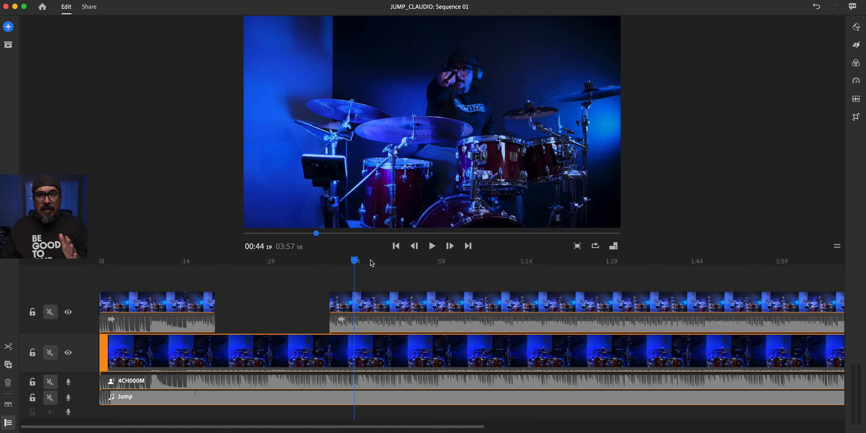